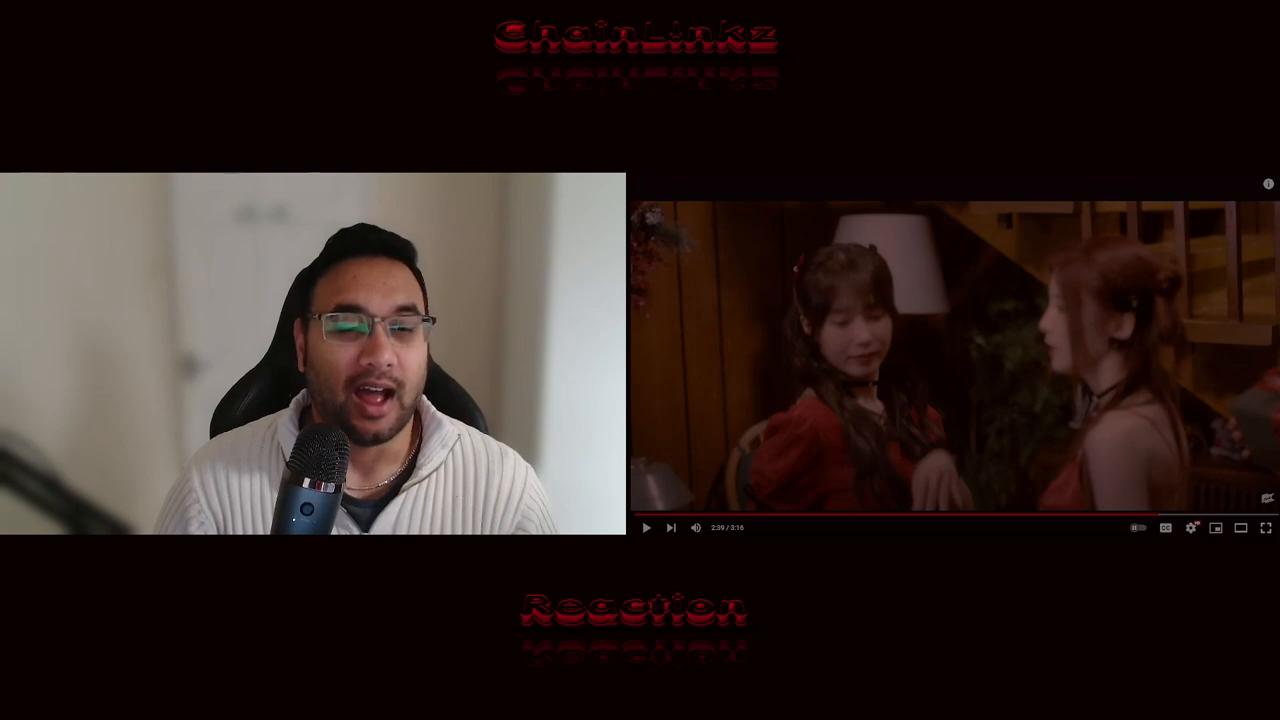
mouse_move(646, 528)
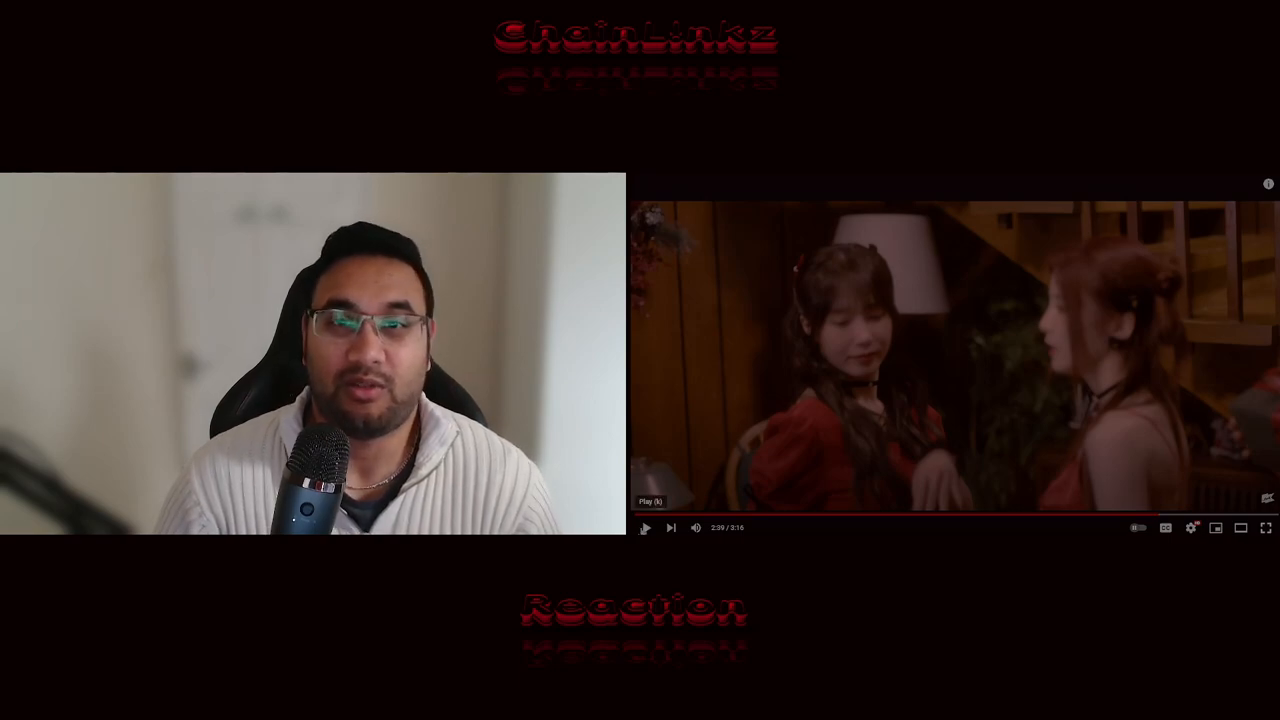